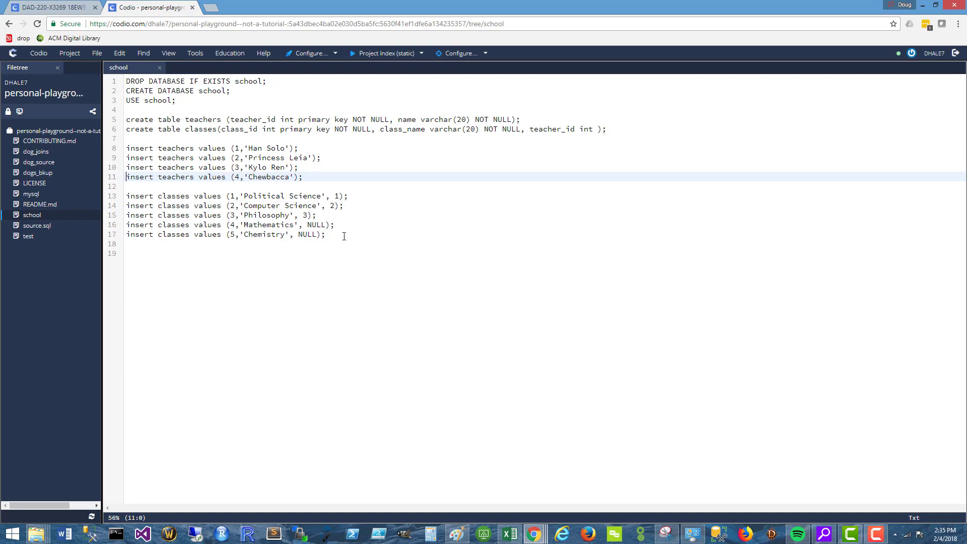
- Point out the DROP DATABASE, USE school and teachers table definitions, and mark the insert lines
left_click(520, 119)
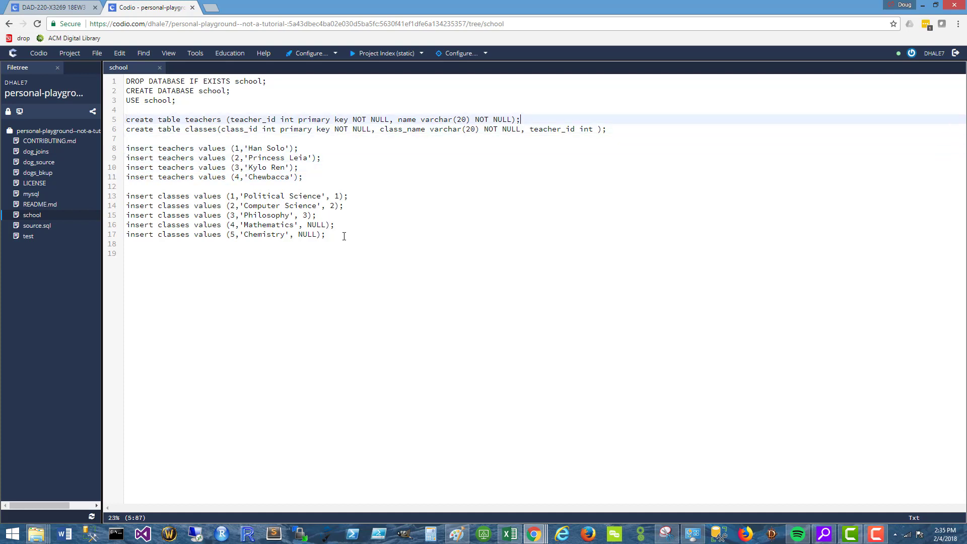
left_click(176, 100)
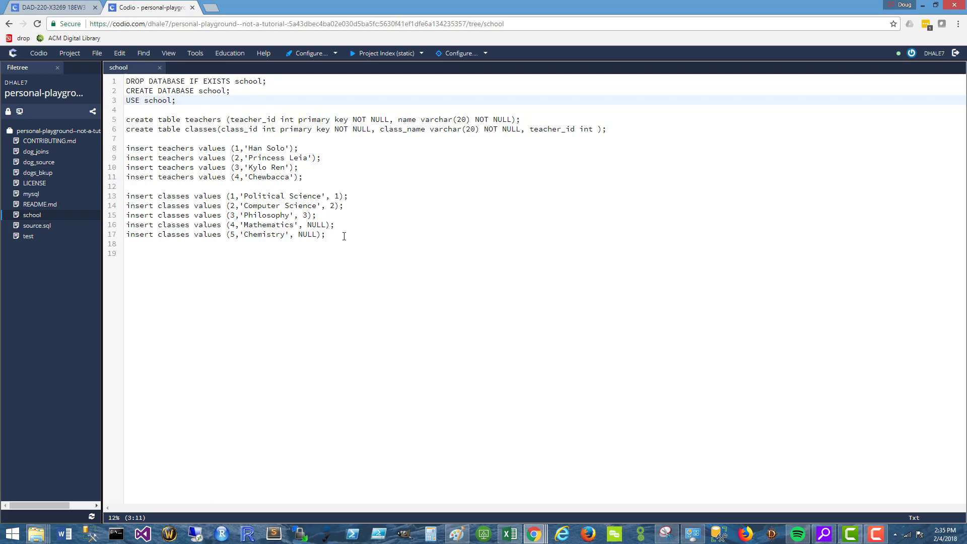
left_click(185, 80)
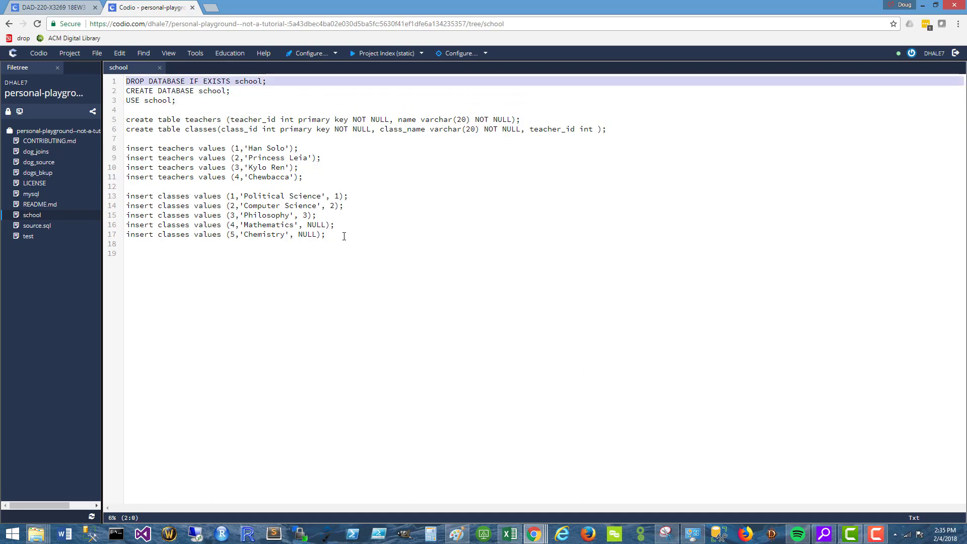
key("ctrl+a")
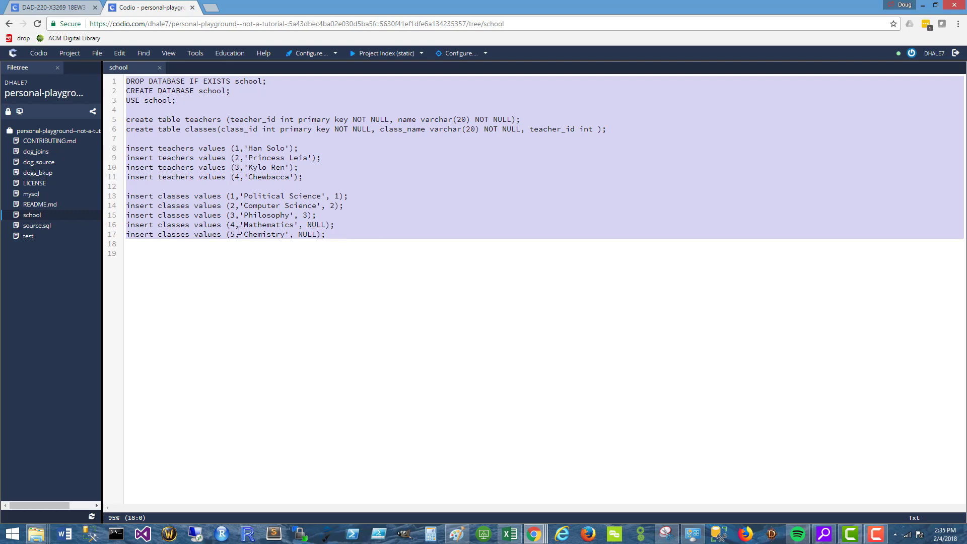
left_click(353, 240)
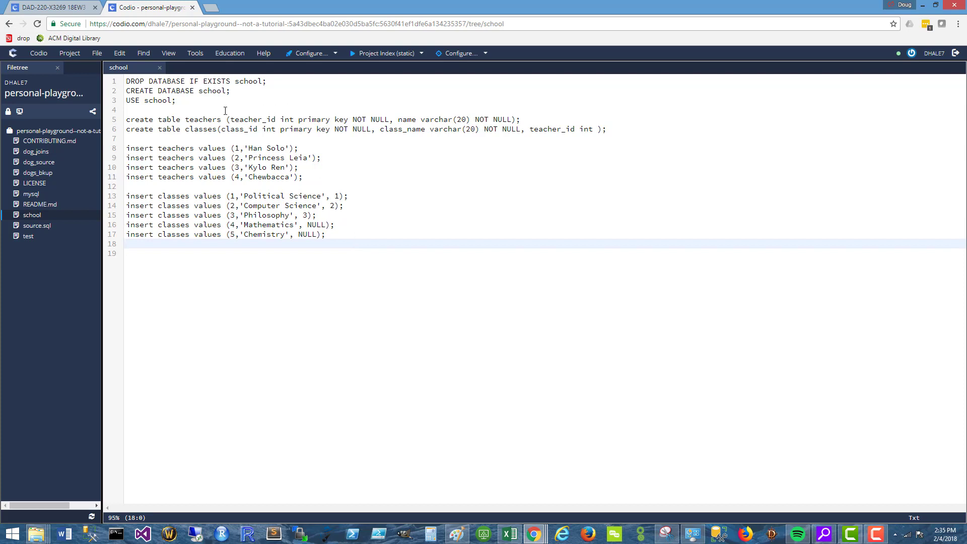
mouse_move(19, 110)
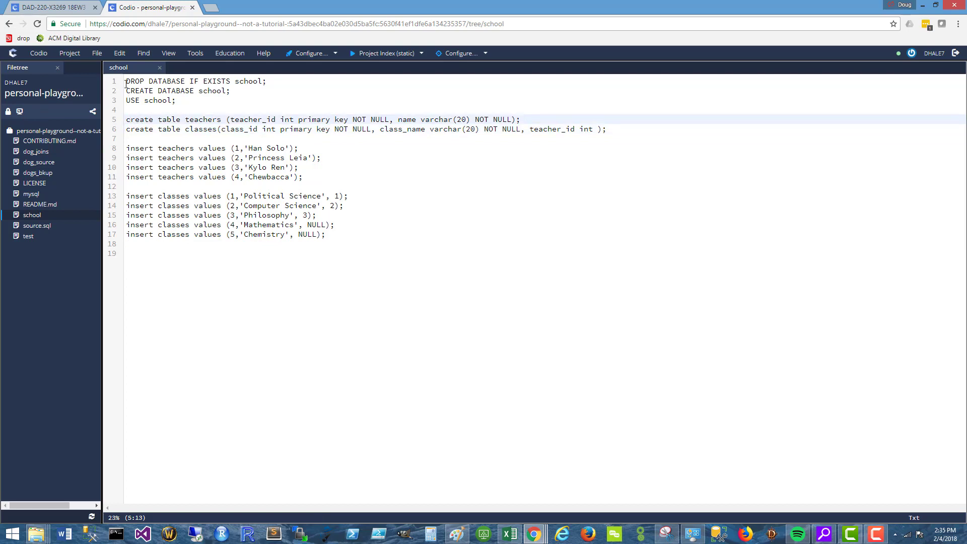
left_click(352, 233)
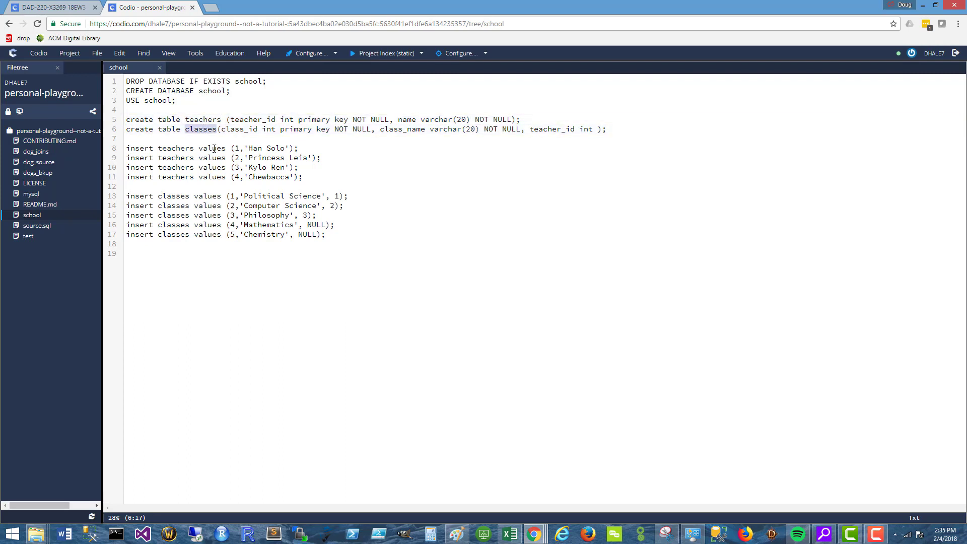
left_click(210, 167)
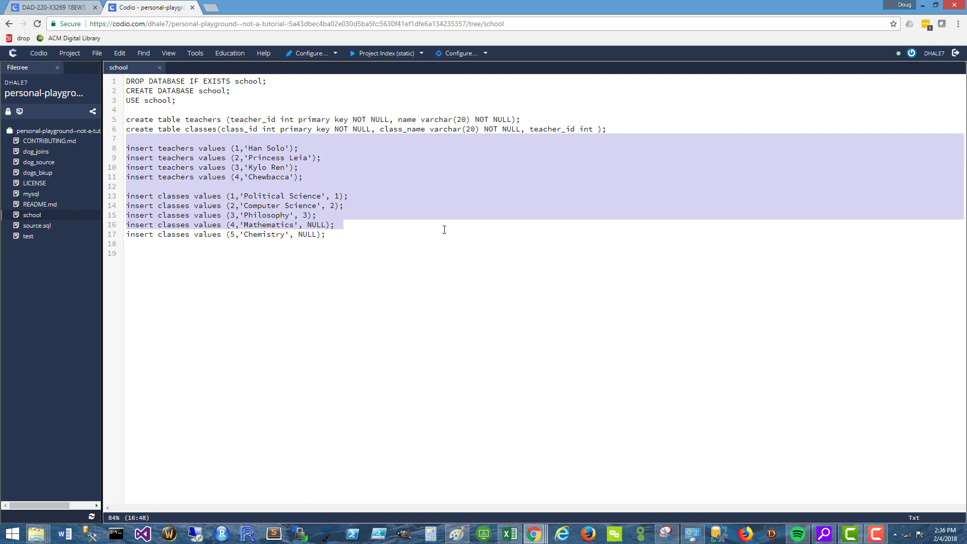
left_click(325, 235)
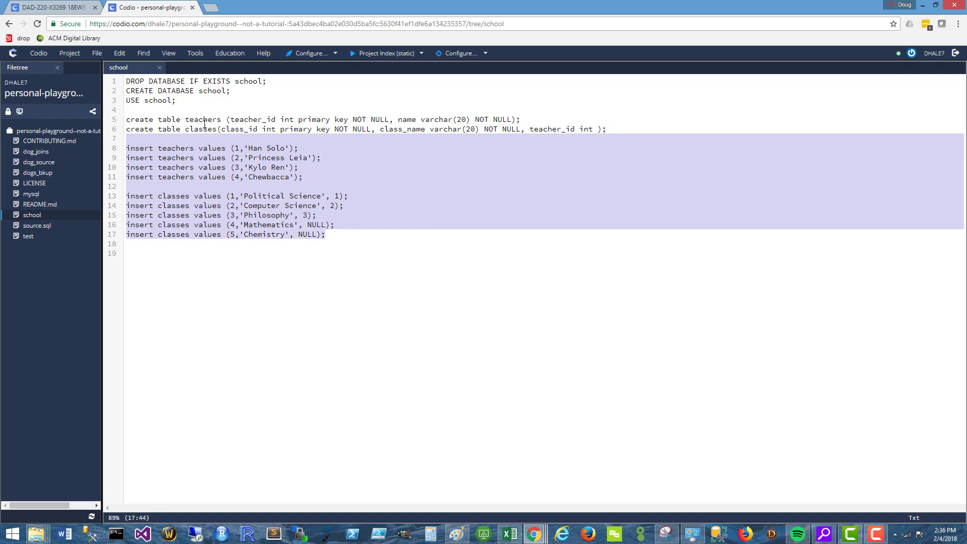
left_click(205, 129)
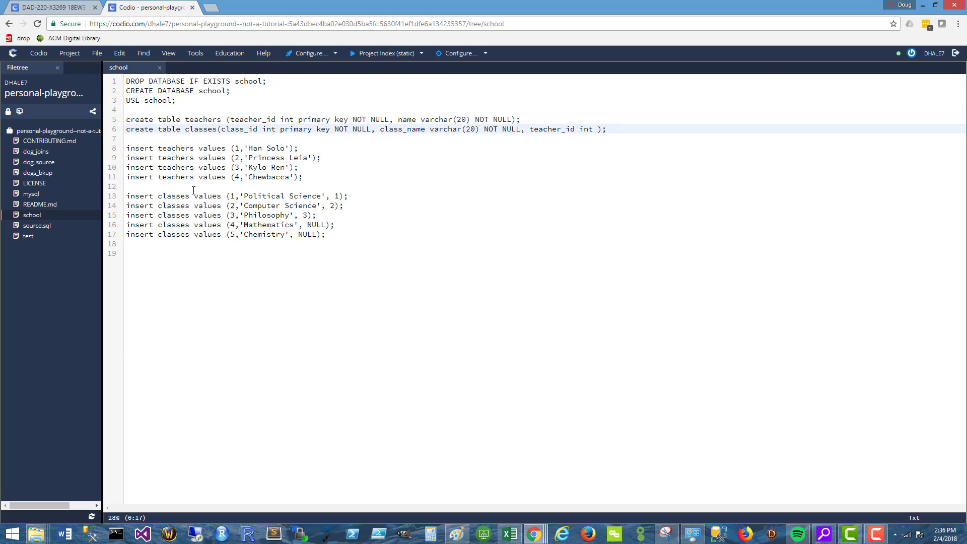
mouse_move(305, 150)
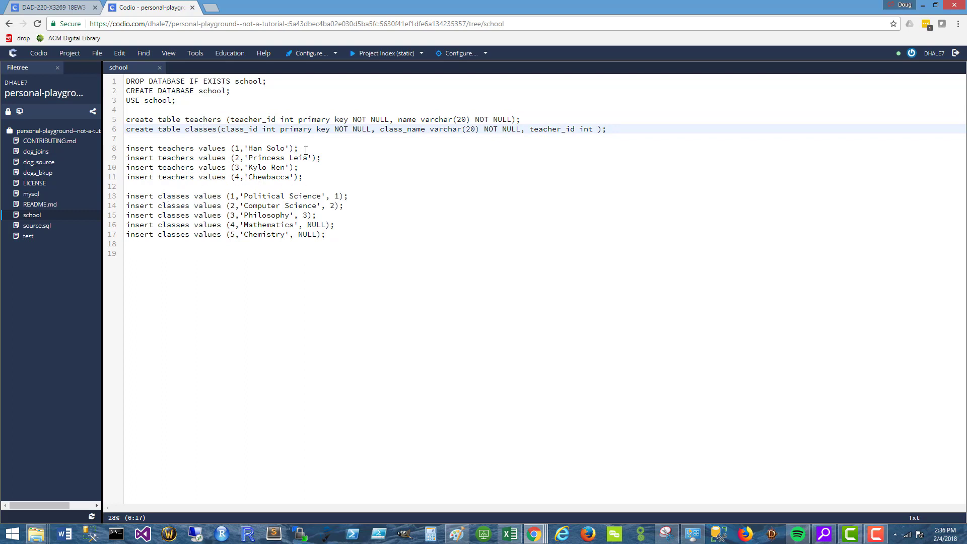
- Highlight the classes table definition and its teacher_id column
double_click(173, 195)
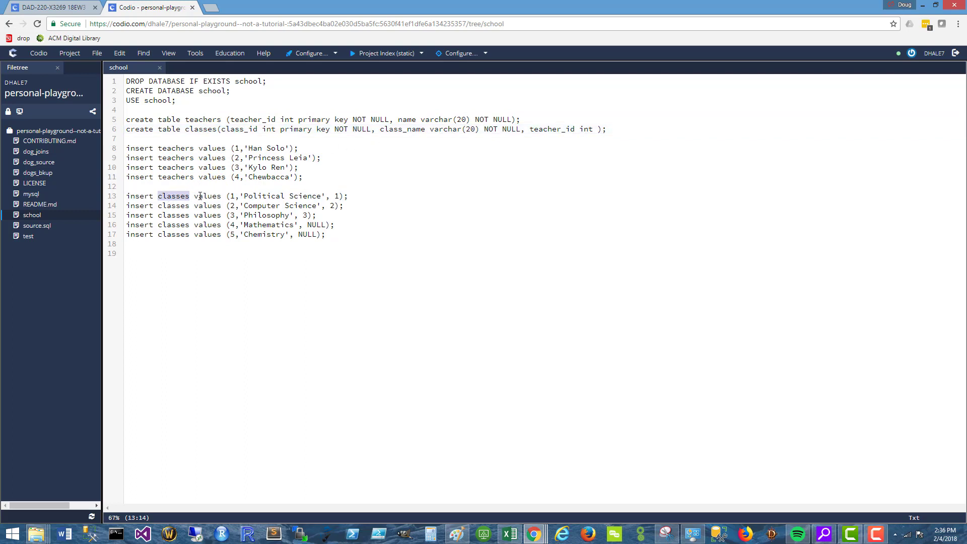
left_click(529, 129)
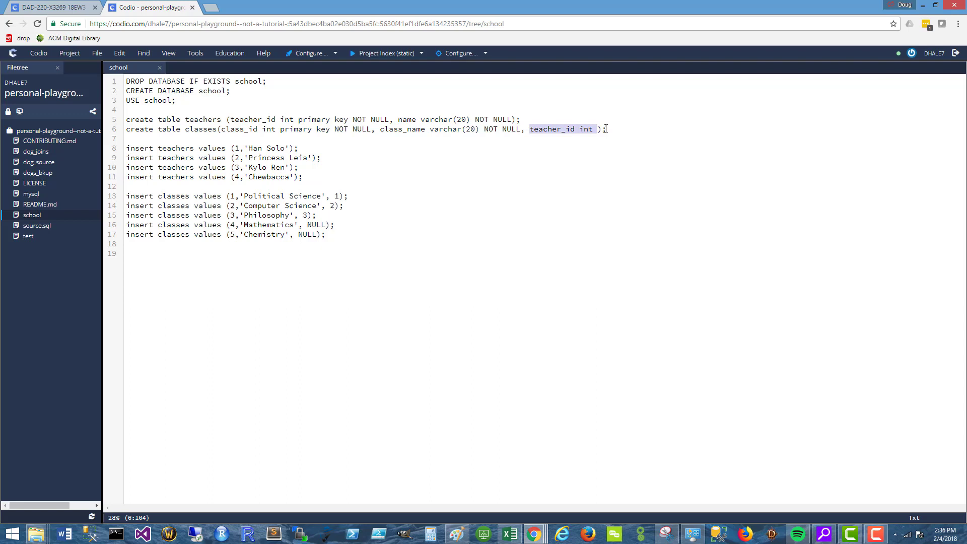
left_click(659, 129)
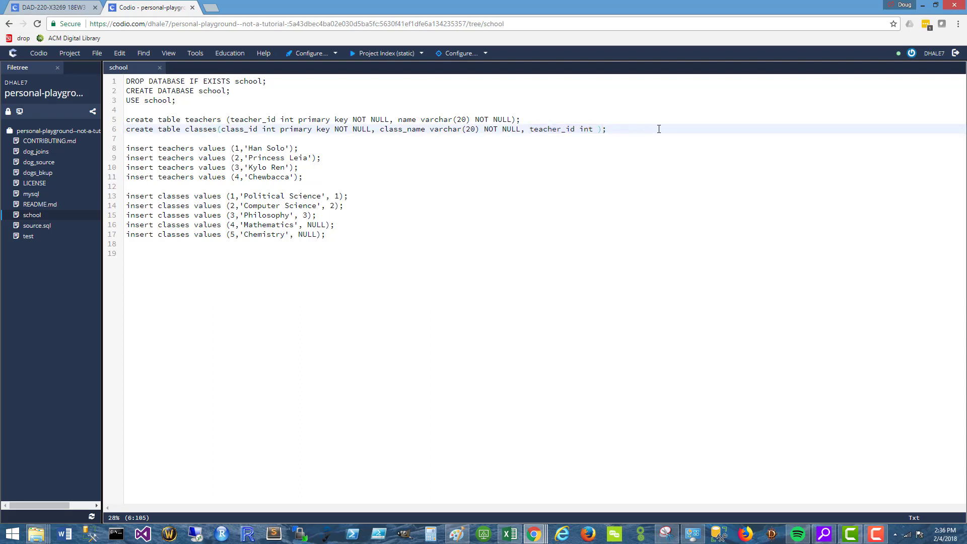
double_click(560, 129)
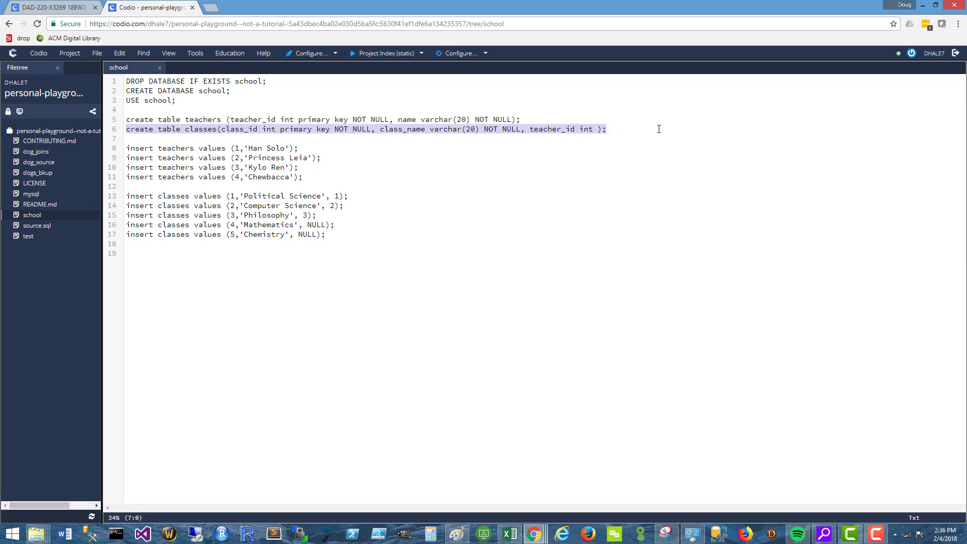
- Highlight the teachers, classes and Chewbacca insert statements, then open a Terminal tab
left_click(154, 138)
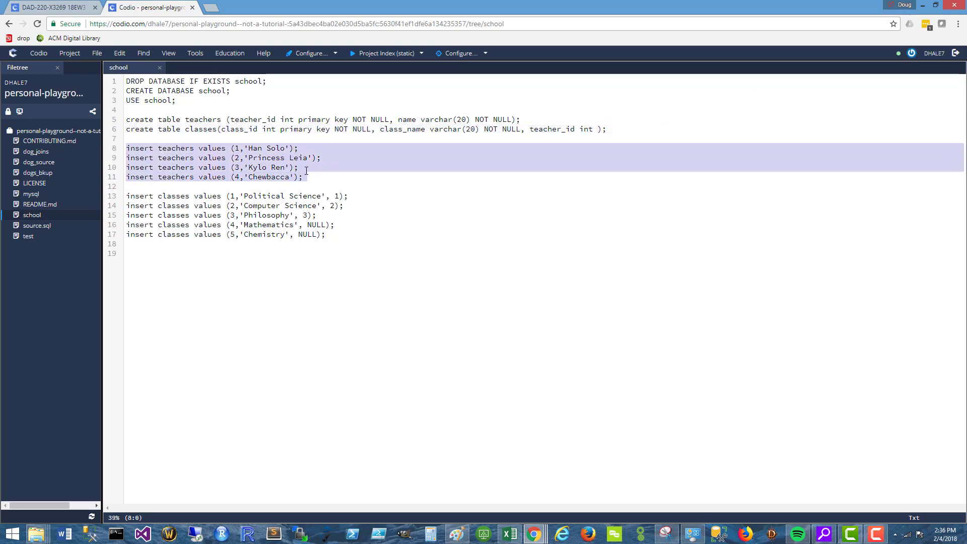
left_click(383, 177)
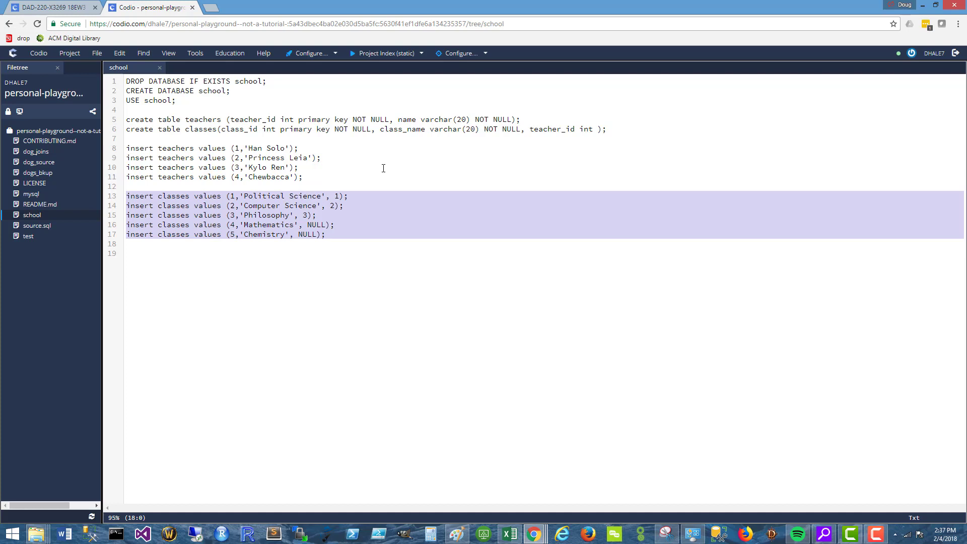
mouse_move(348, 187)
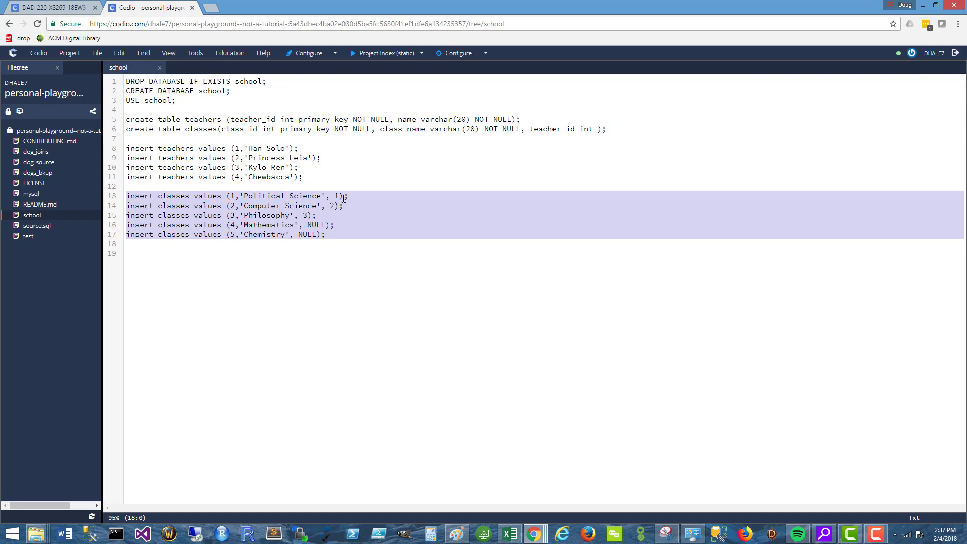
left_click(307, 177)
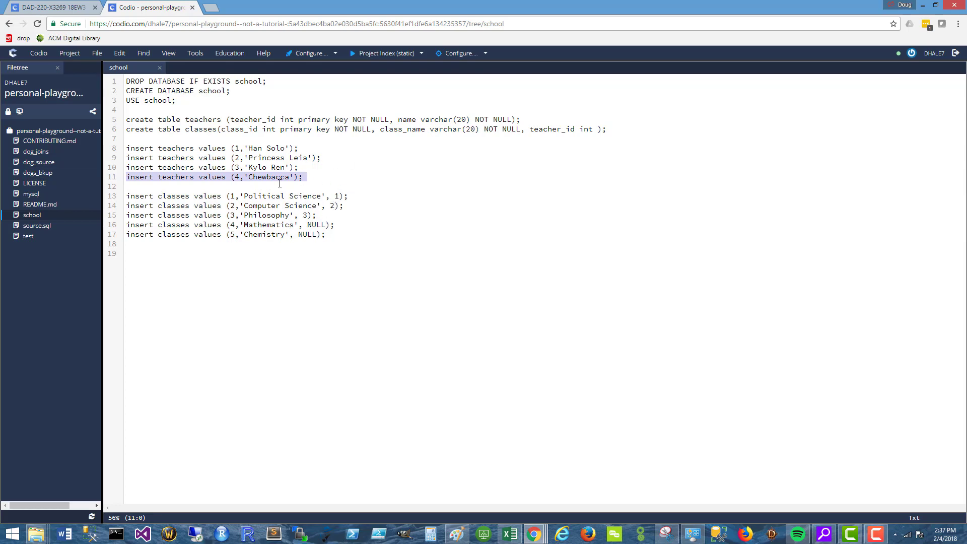
left_click(349, 196)
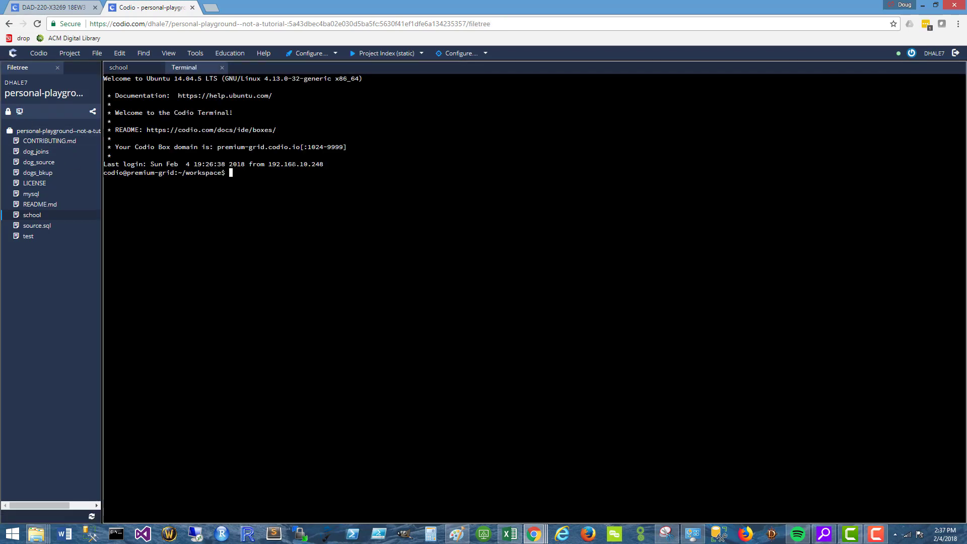
- Start the mysql monitor and run 'source school' to load the school database
type("mysql")
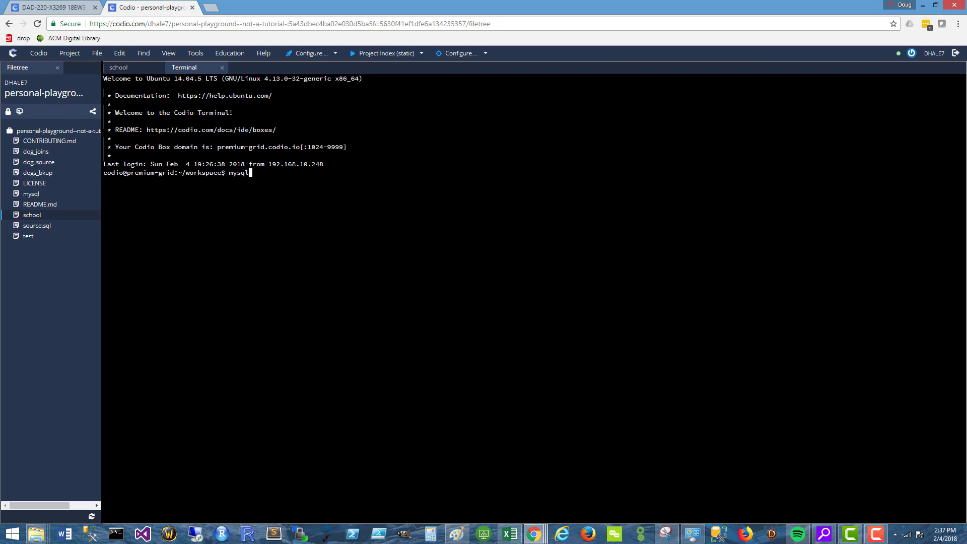
key("Return")
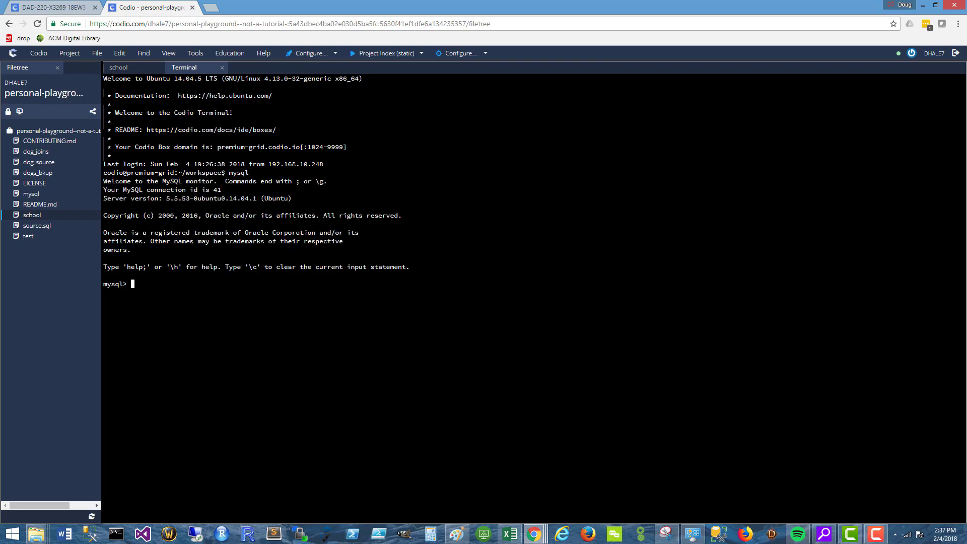
type("source school")
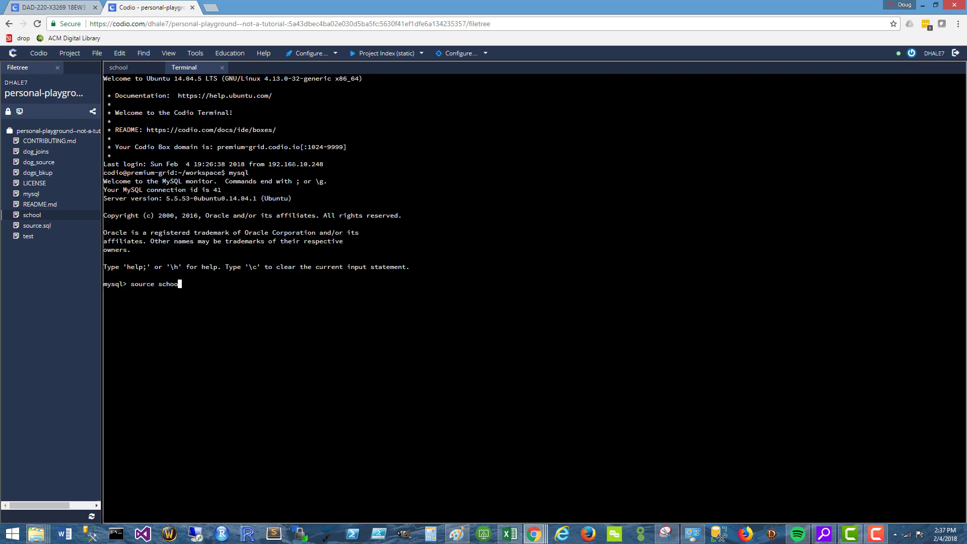
key("Return")
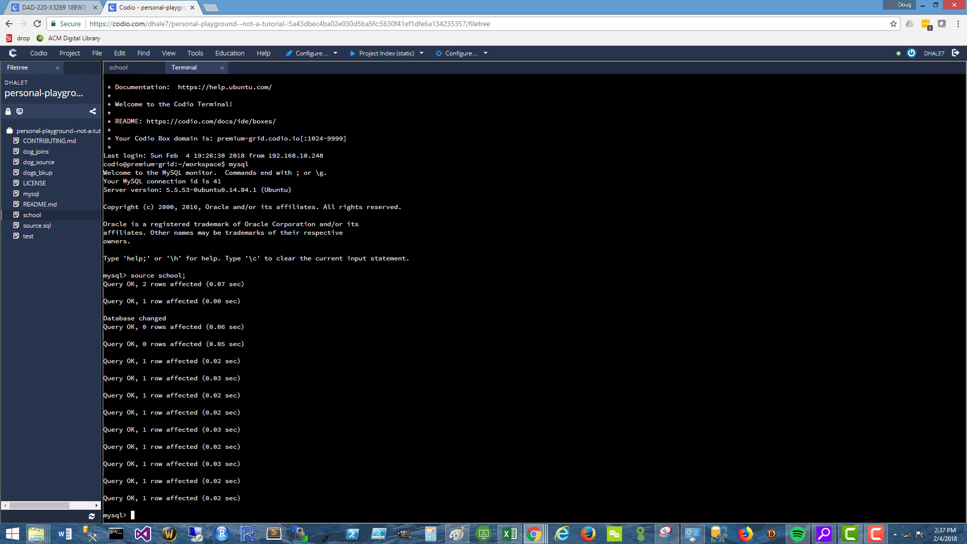
type("select")
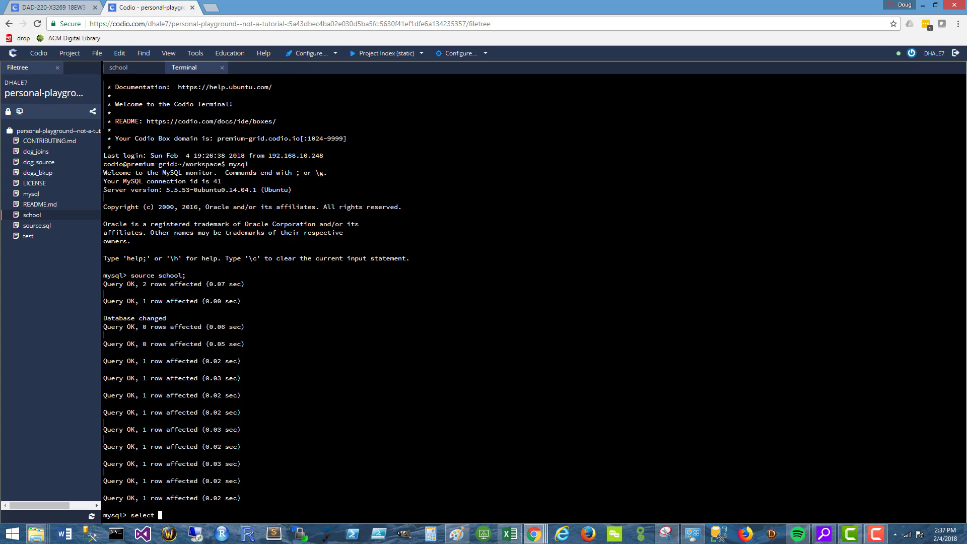
- Run 'select * from' queries on teachers and classes to list their rows
type("* from teachers;")
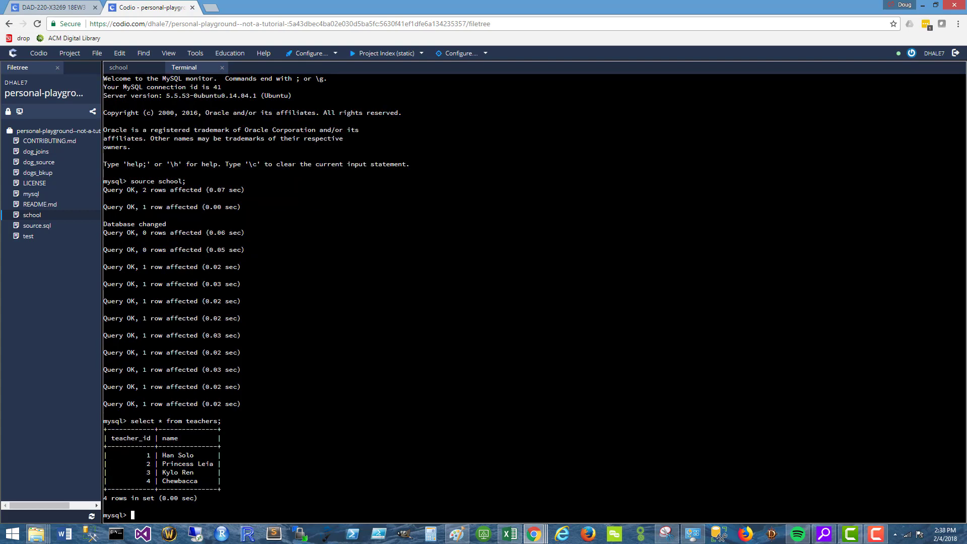
type("select * from clas")
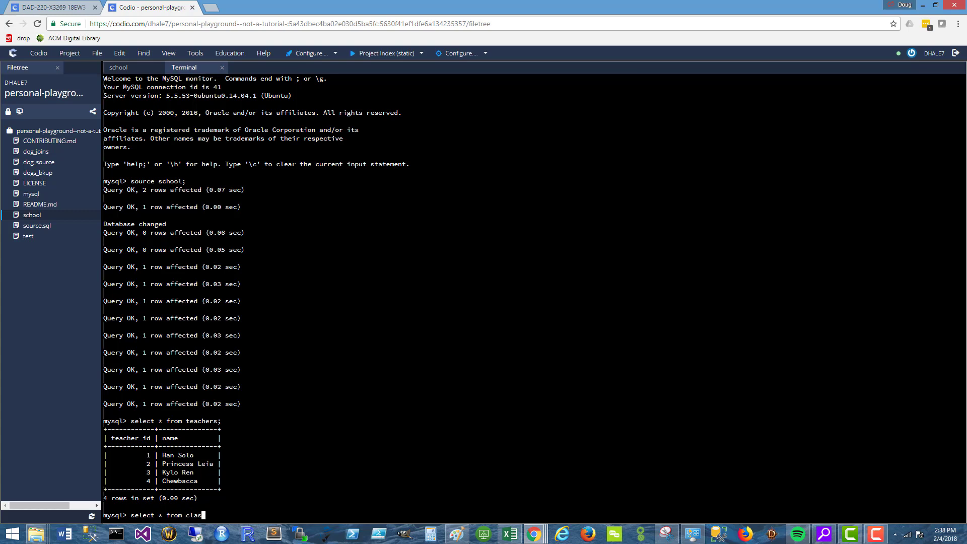
key("Return")
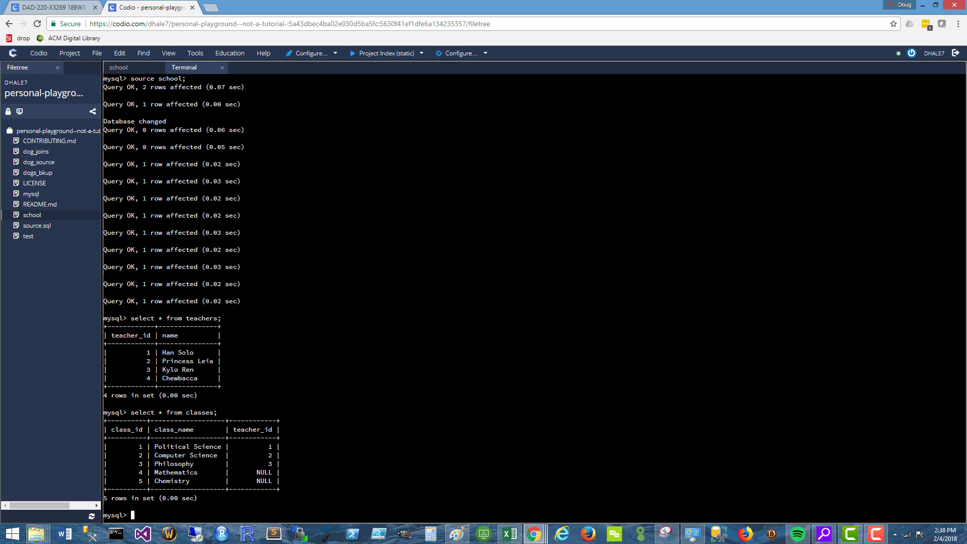